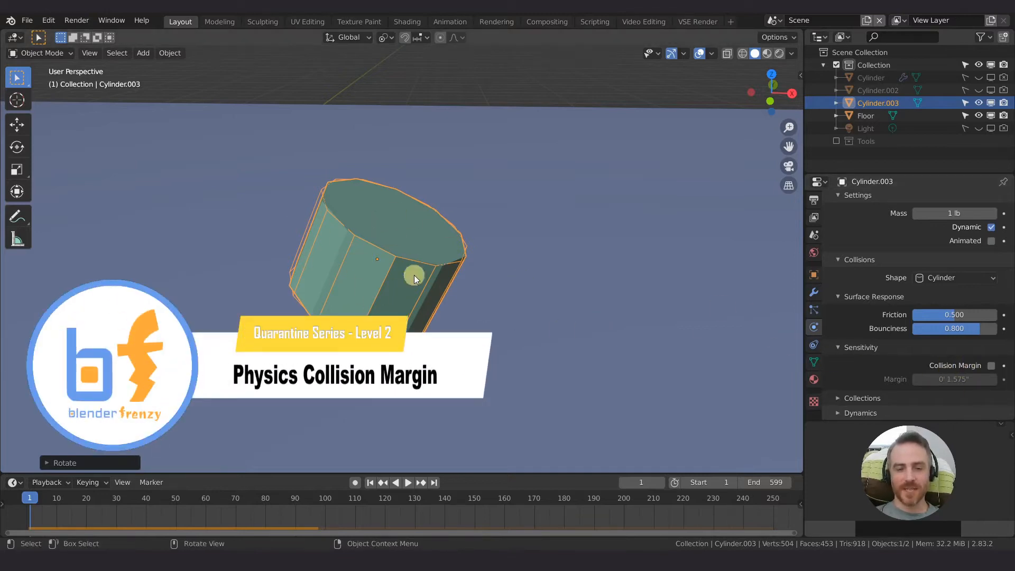
mouse_move(382, 250)
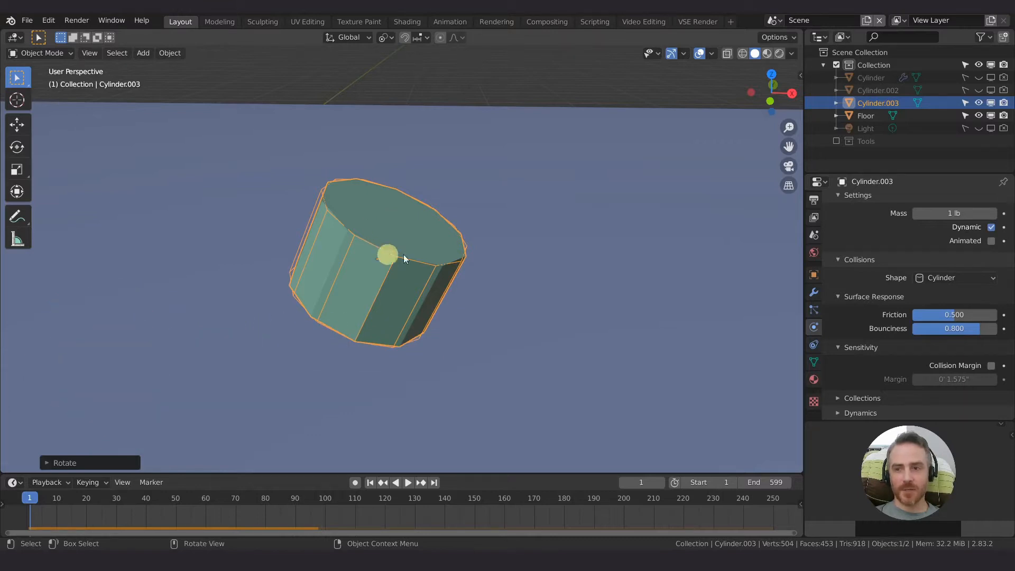
mouse_move(814, 327)
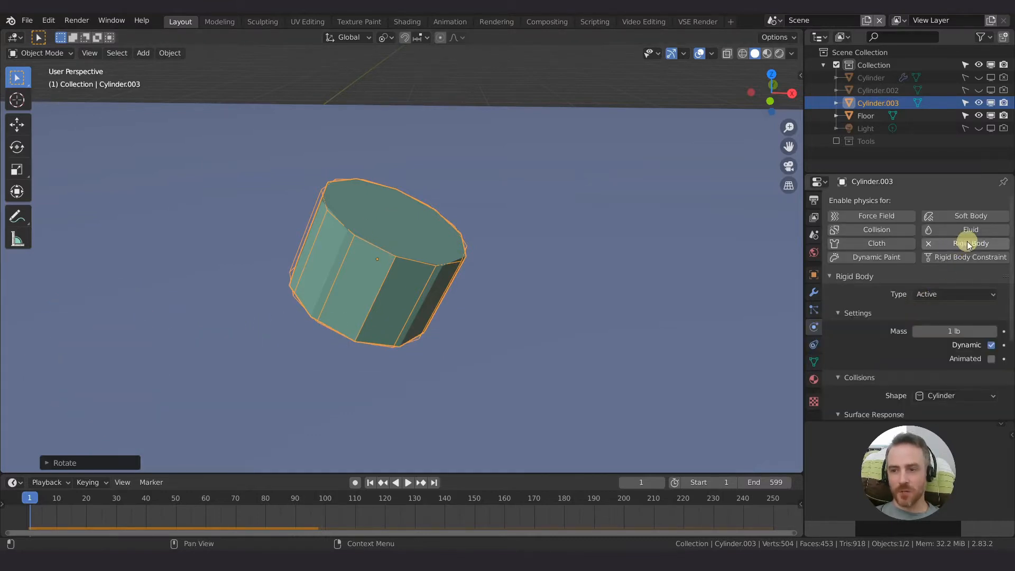
Keep Cylinder as the cylinder's rigid body collision shape.
scroll(down, 3)
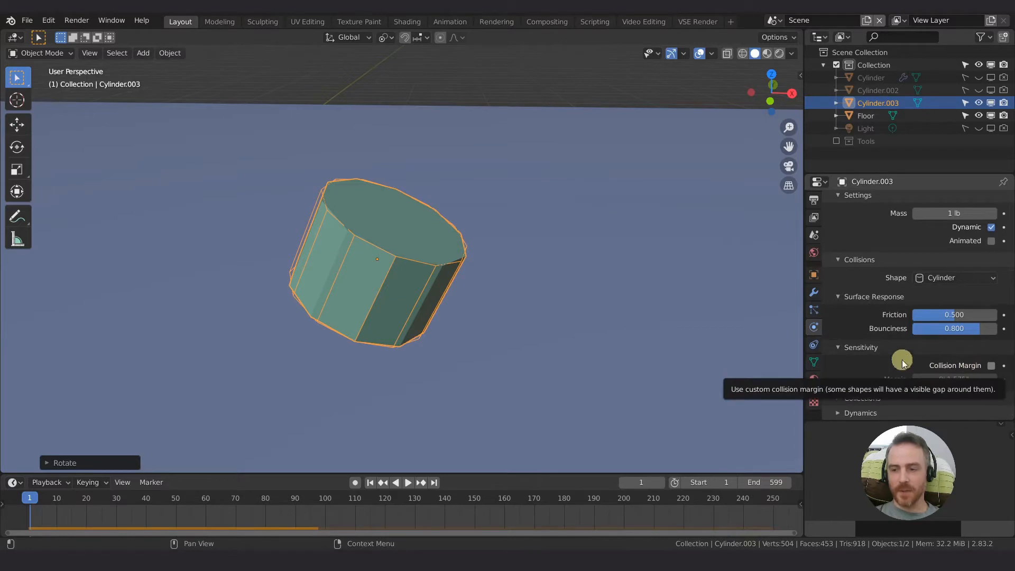
scroll(up, 3)
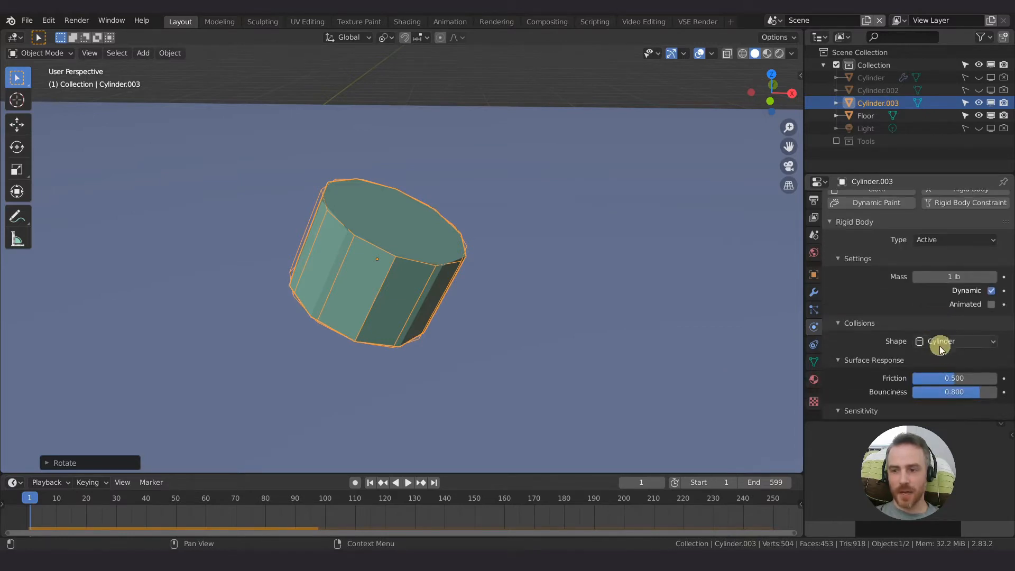
click(953, 341)
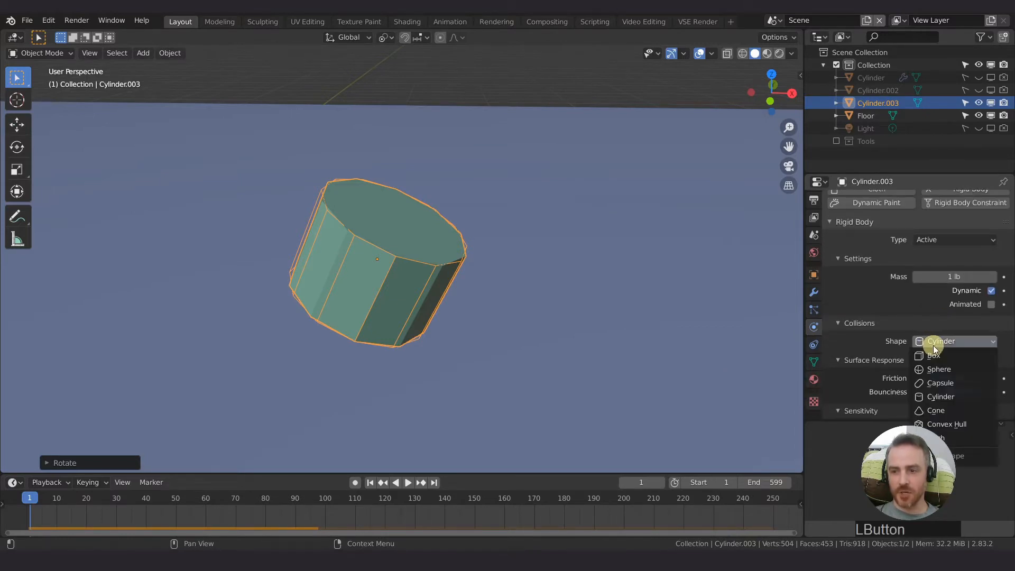
click(935, 396)
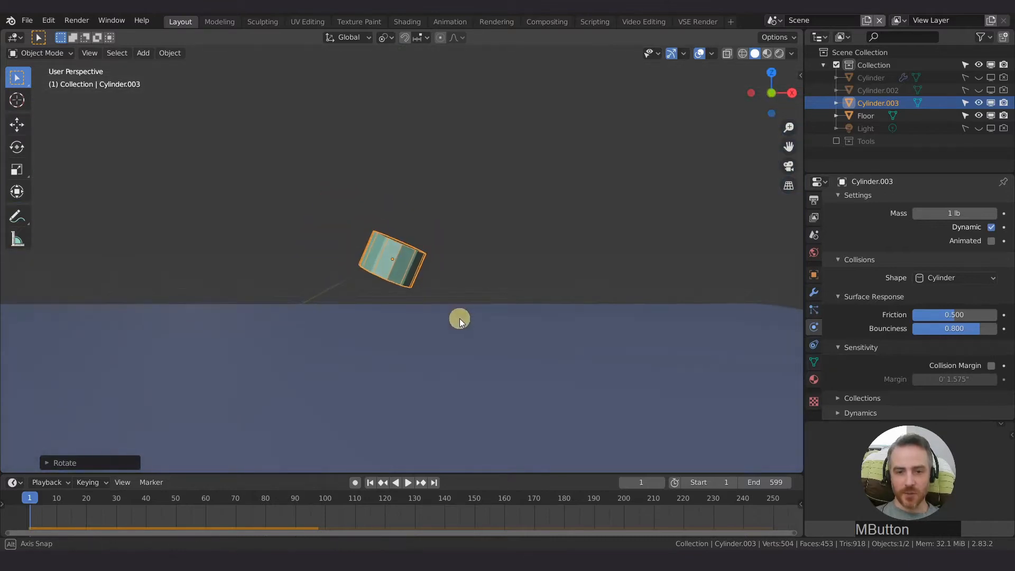
Play the simulation with overlays hidden, stopping at frame 65 with the cylinder selected.
key(space)
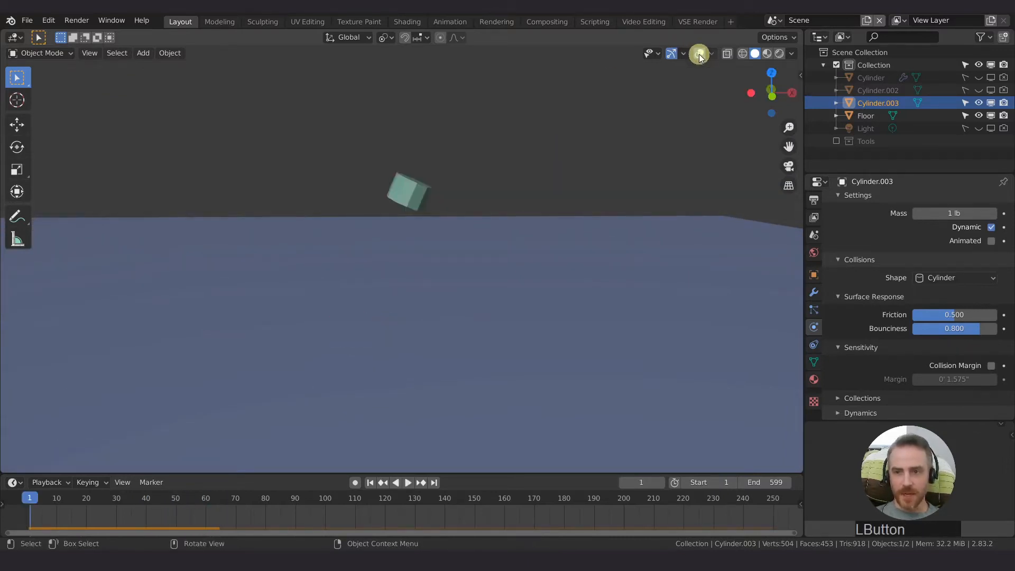
click(405, 482)
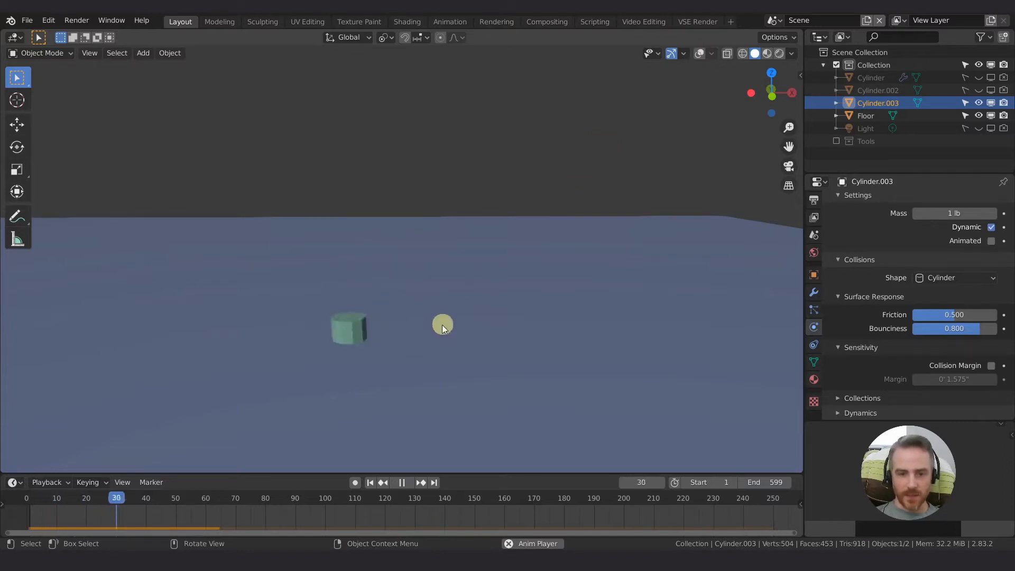
key(space)
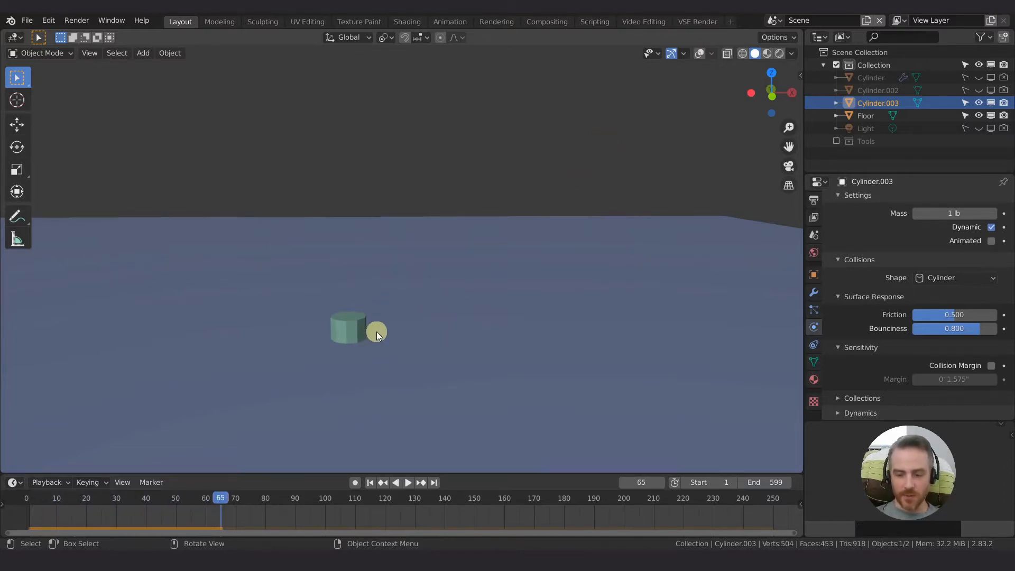
click(699, 53)
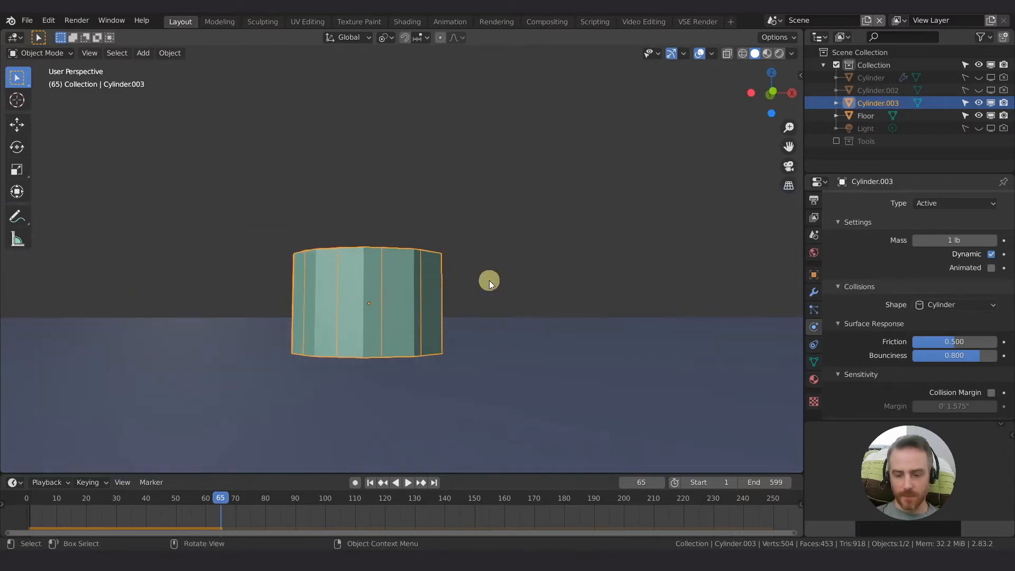
Give the floor a Convex Hull collision shape with its 1.575-inch margin enabled.
click(866, 115)
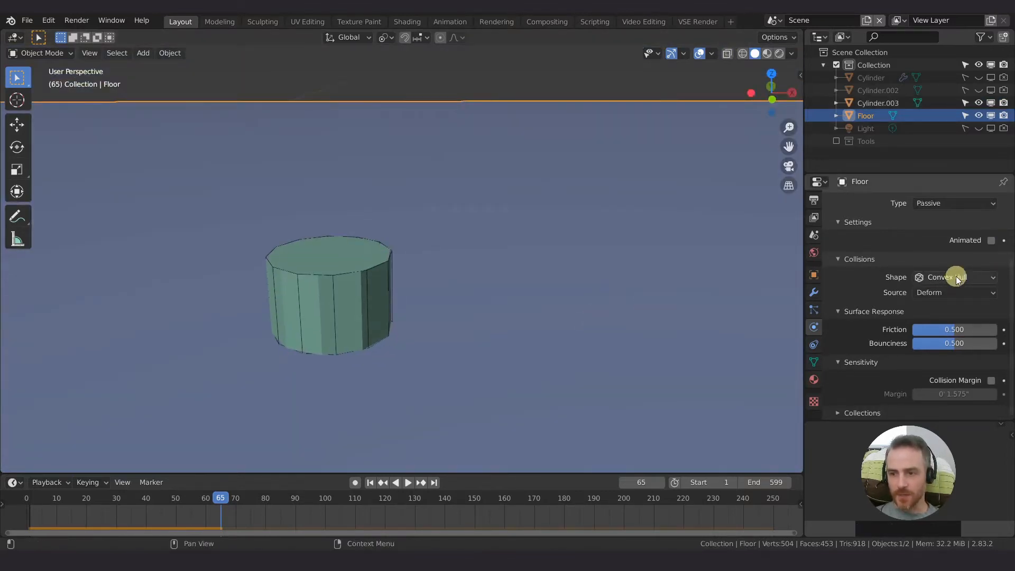
click(951, 277)
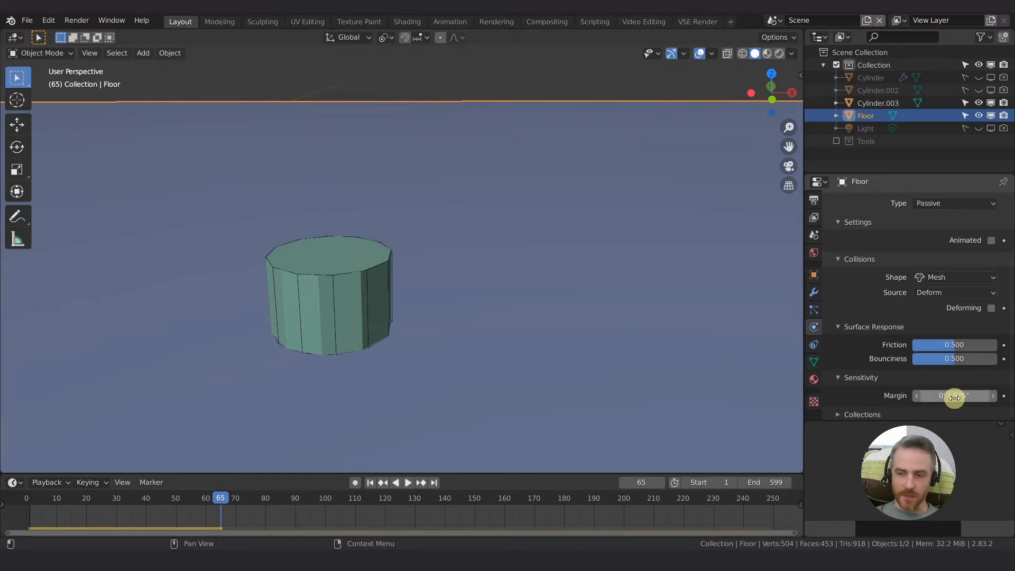
click(954, 277)
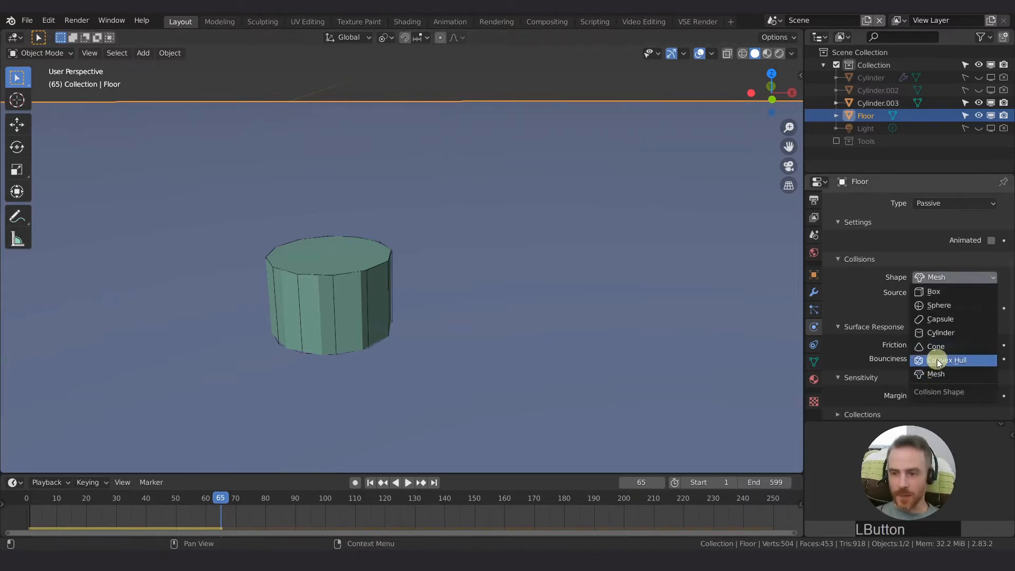
click(949, 360)
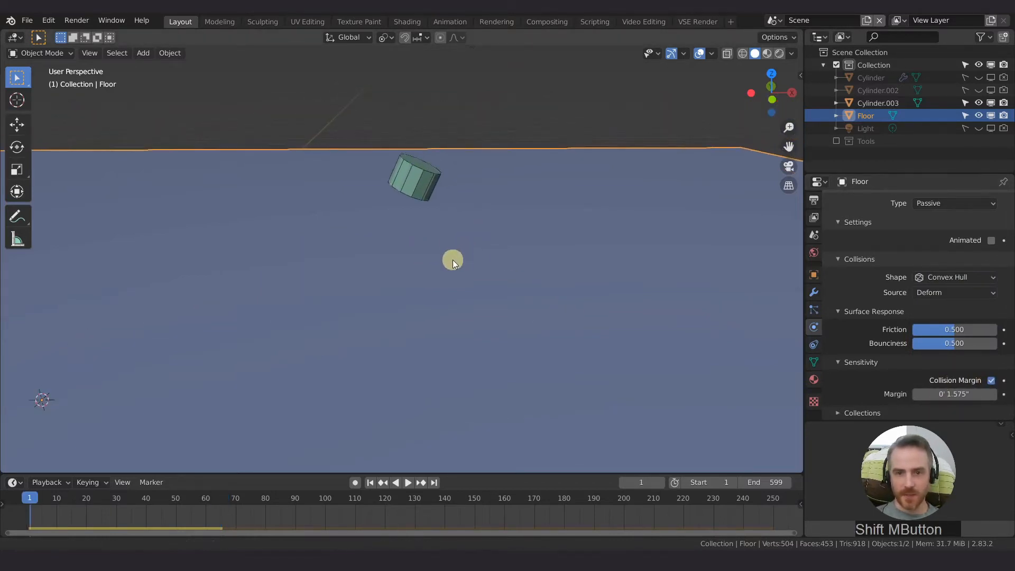
Replay the landing and view the cylinder's gap above the floor from the front.
click(408, 482)
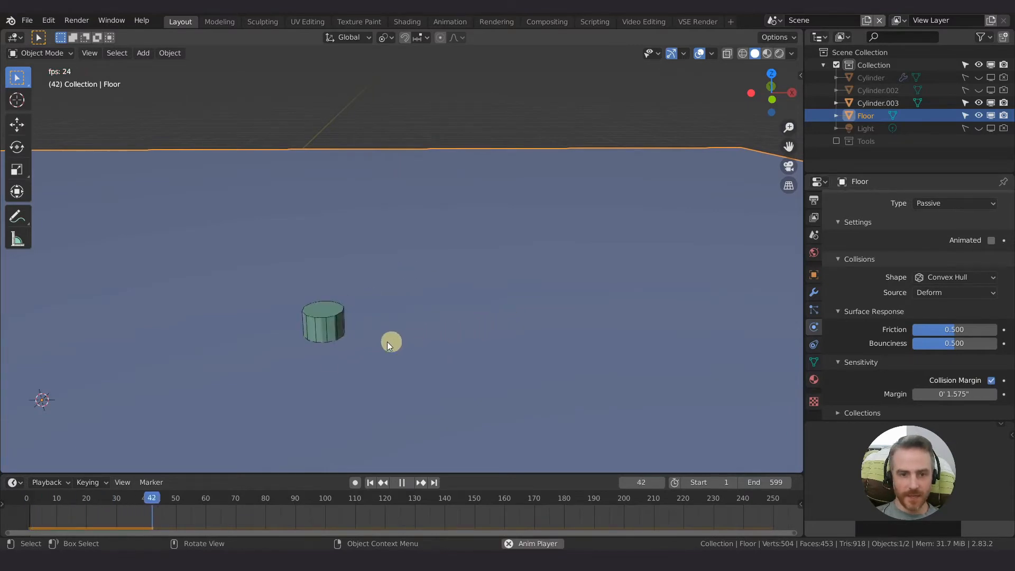
click(402, 482)
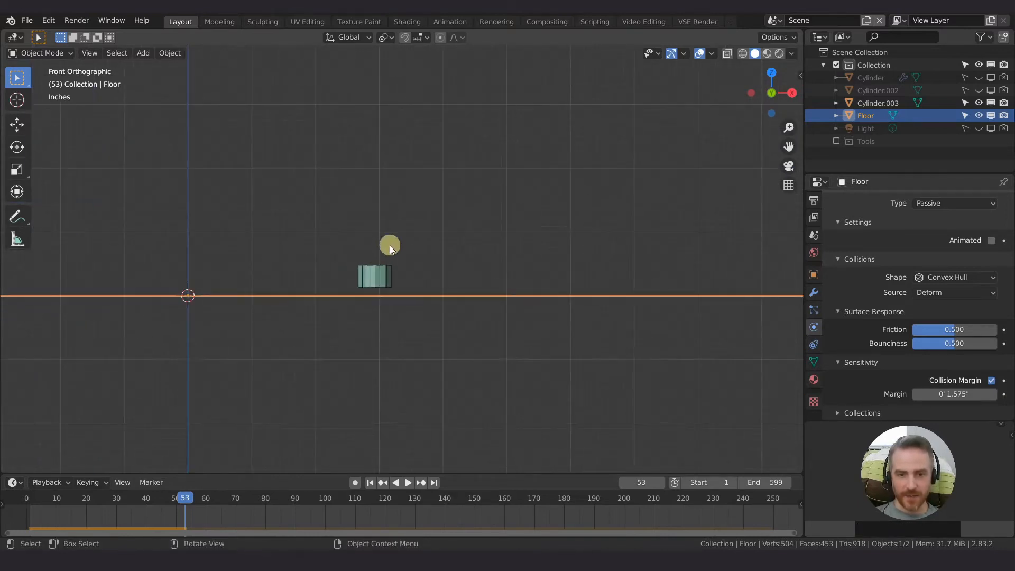
key(space)
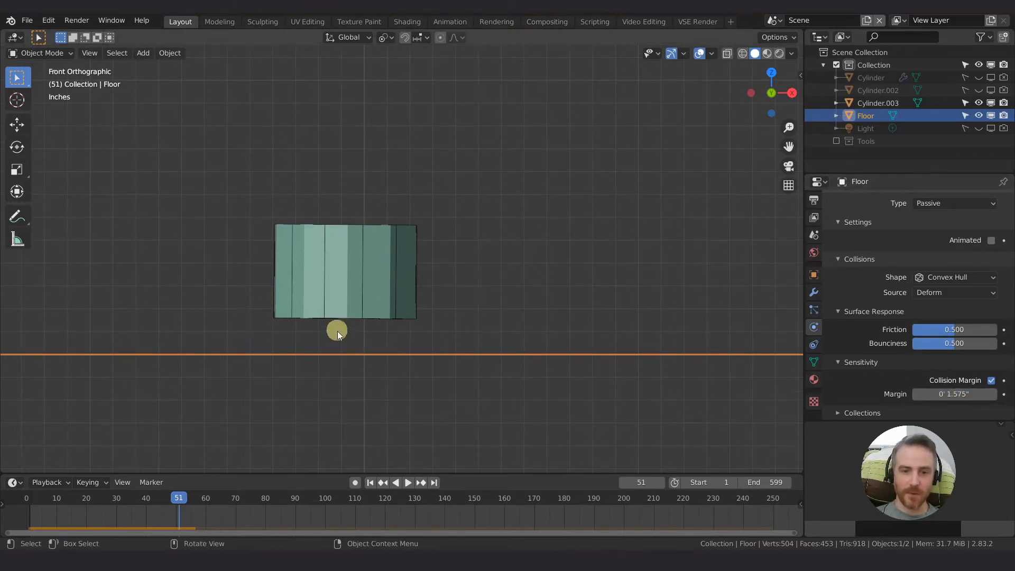
mouse_move(356, 290)
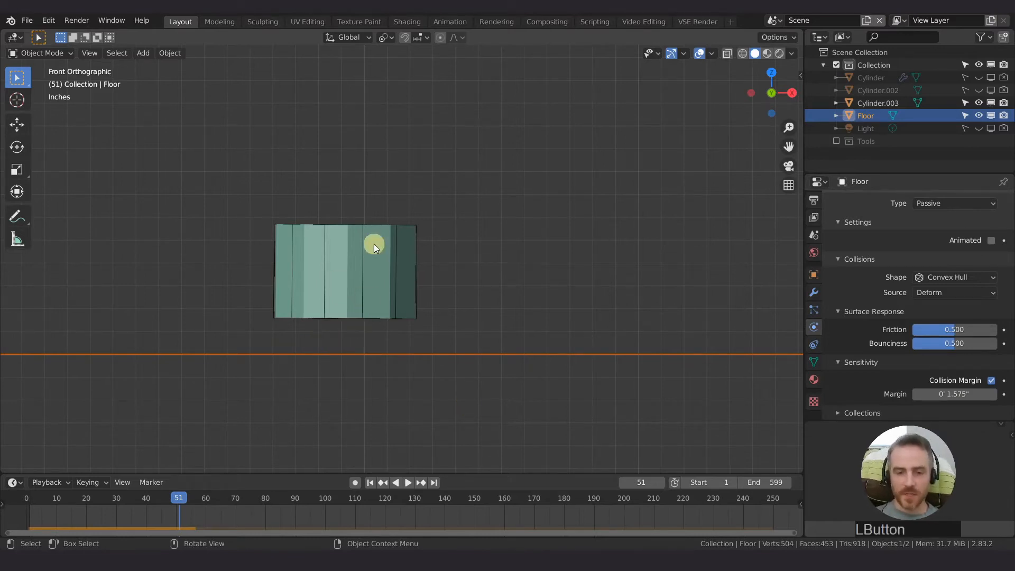
Enable Cylinder.003's custom collision margin at 1.575 inches to match the floor.
click(877, 103)
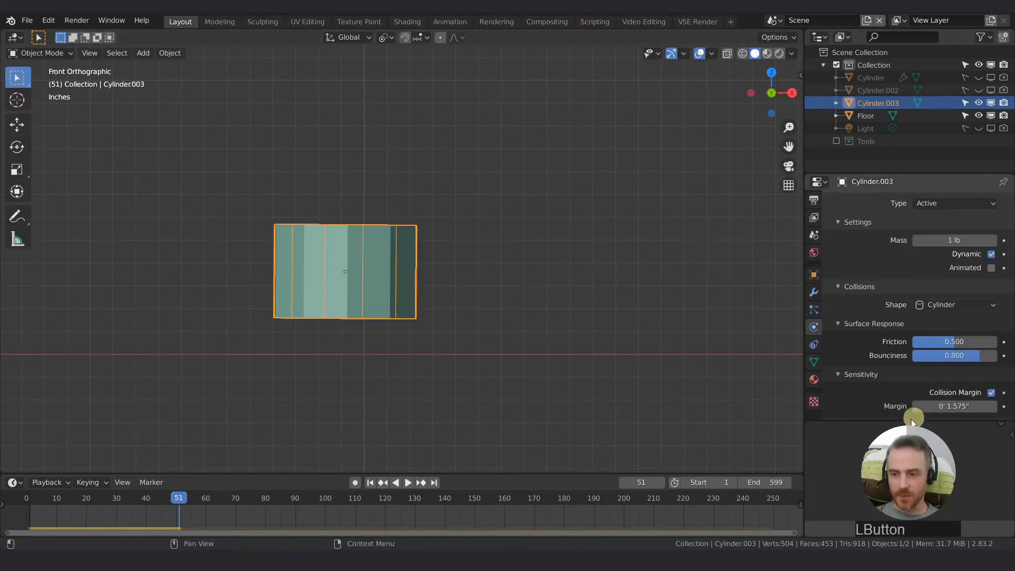
key(space)
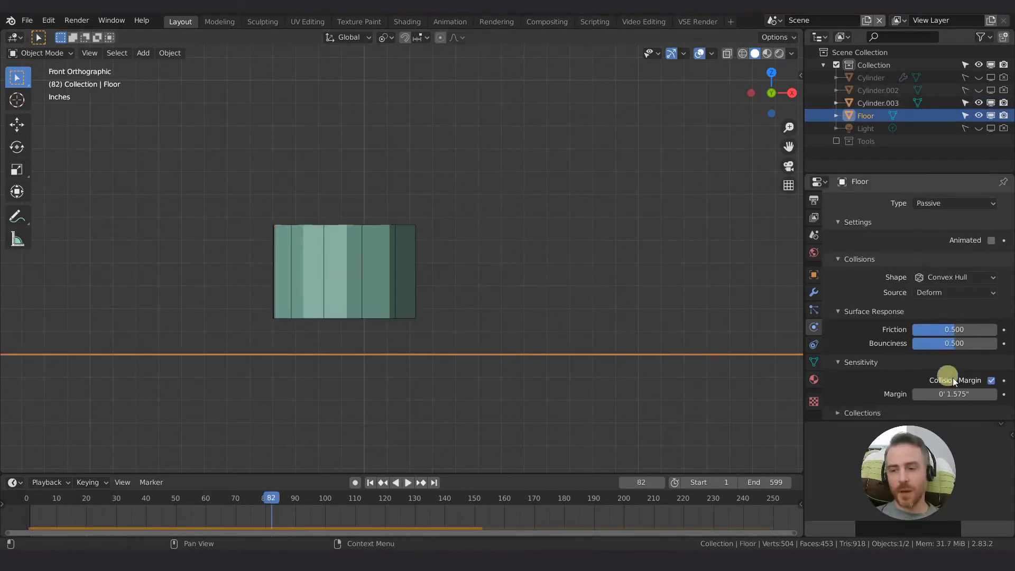
mouse_move(461, 303)
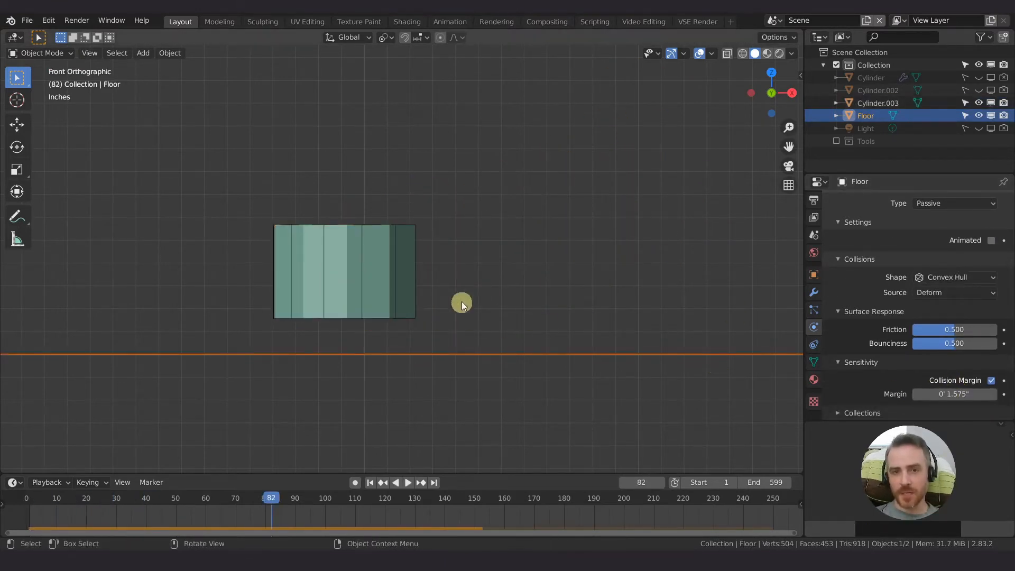
mouse_move(498, 290)
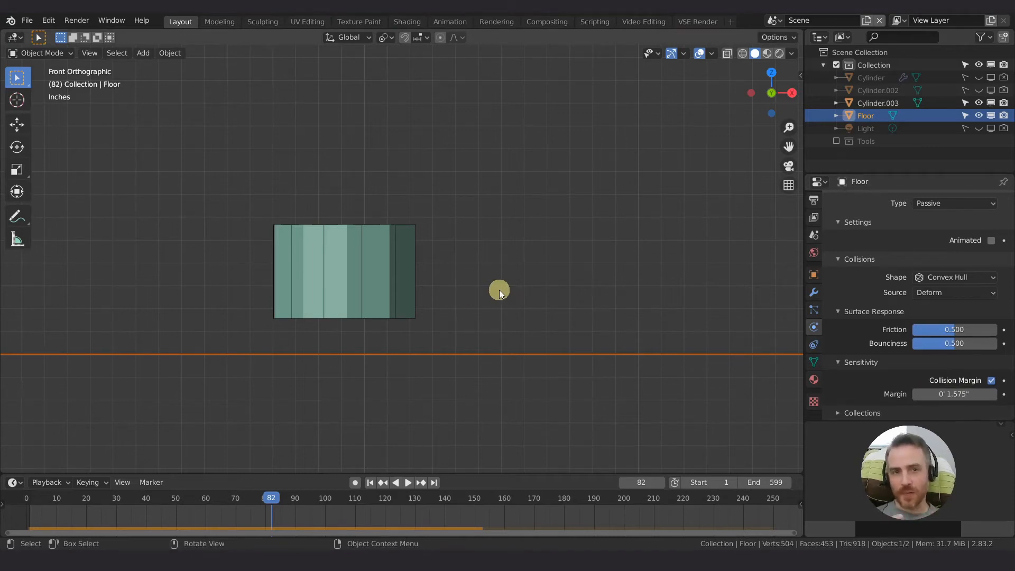
mouse_move(584, 327)
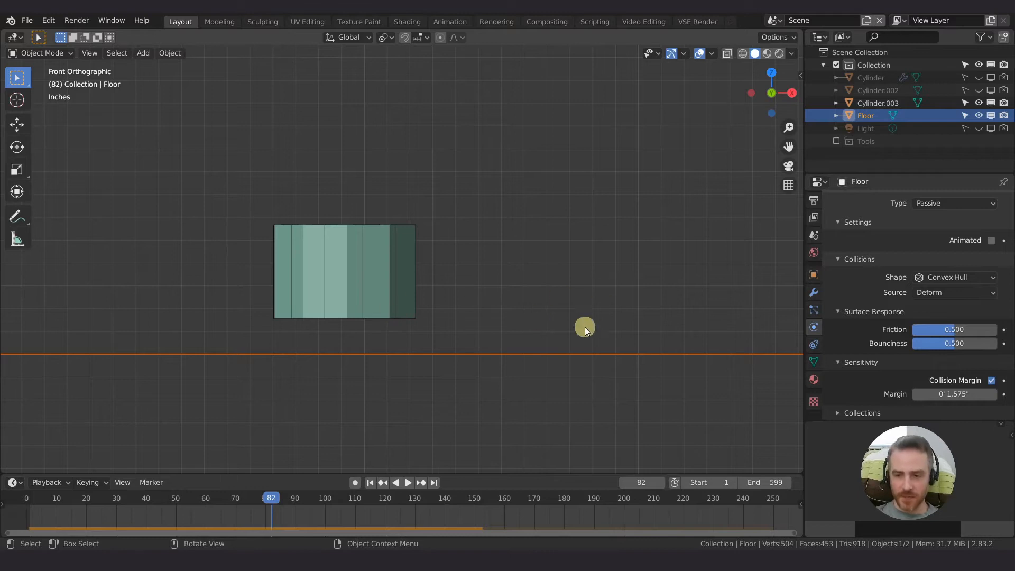
mouse_move(514, 293)
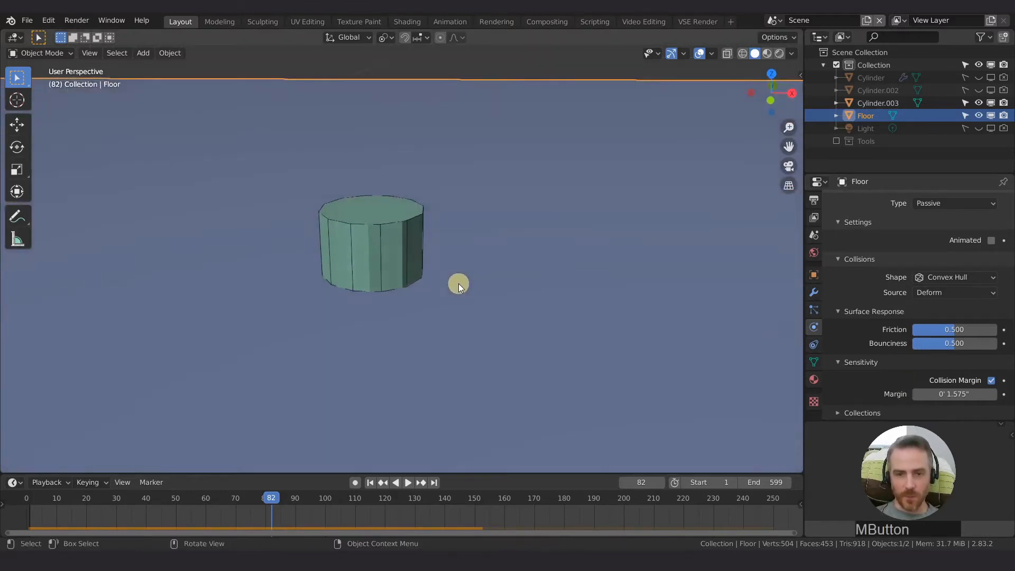
Replay to frame 136, switch off Cylinder.003's collision margin, and reselect the floor.
key(space)
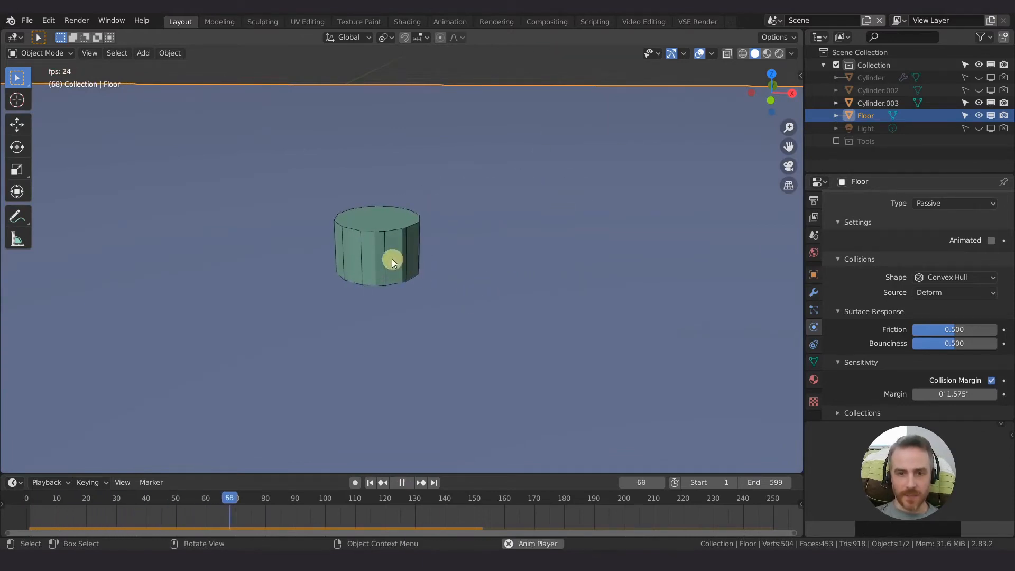
click(400, 482)
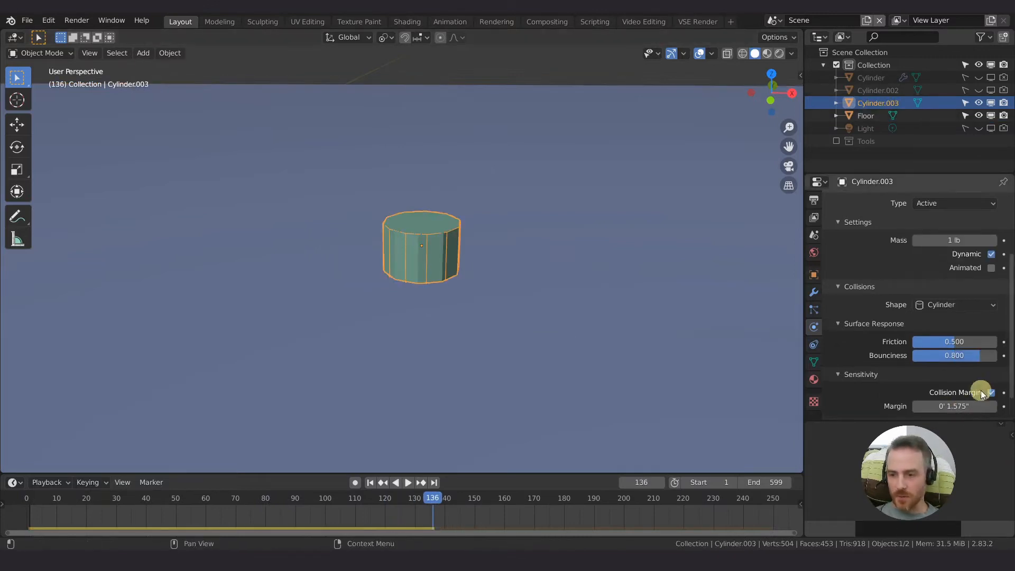
click(989, 392)
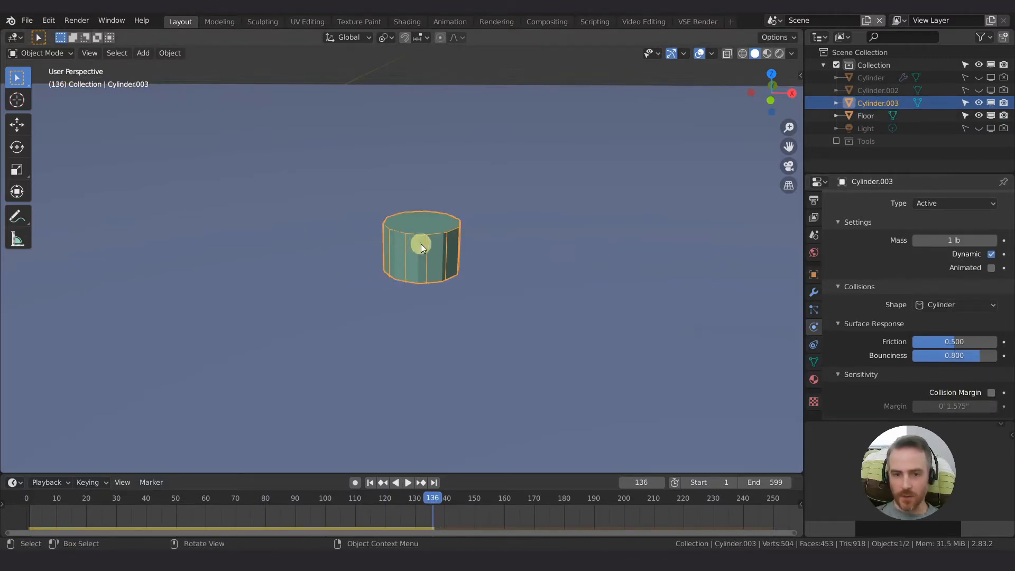
mouse_move(571, 292)
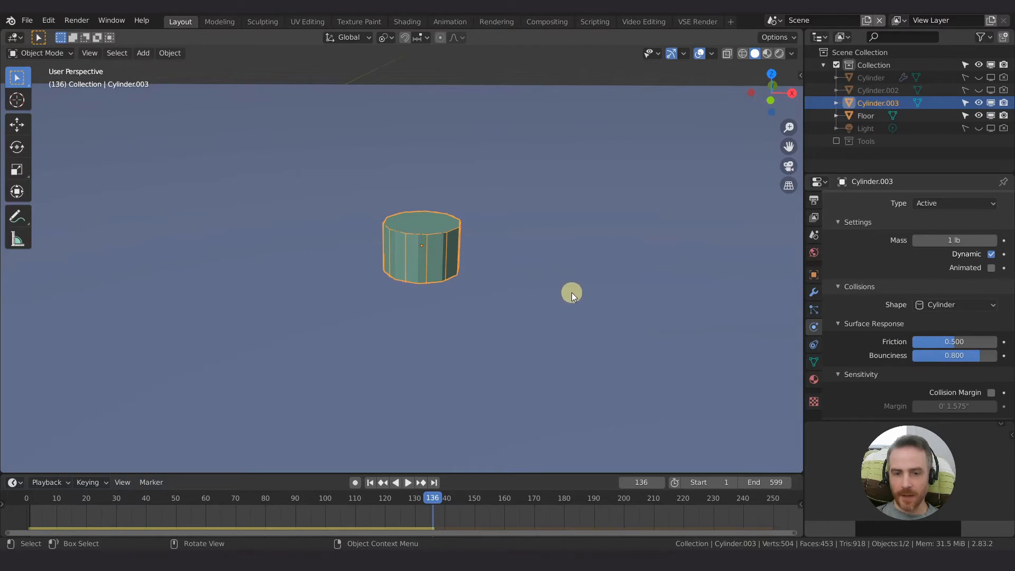
click(866, 115)
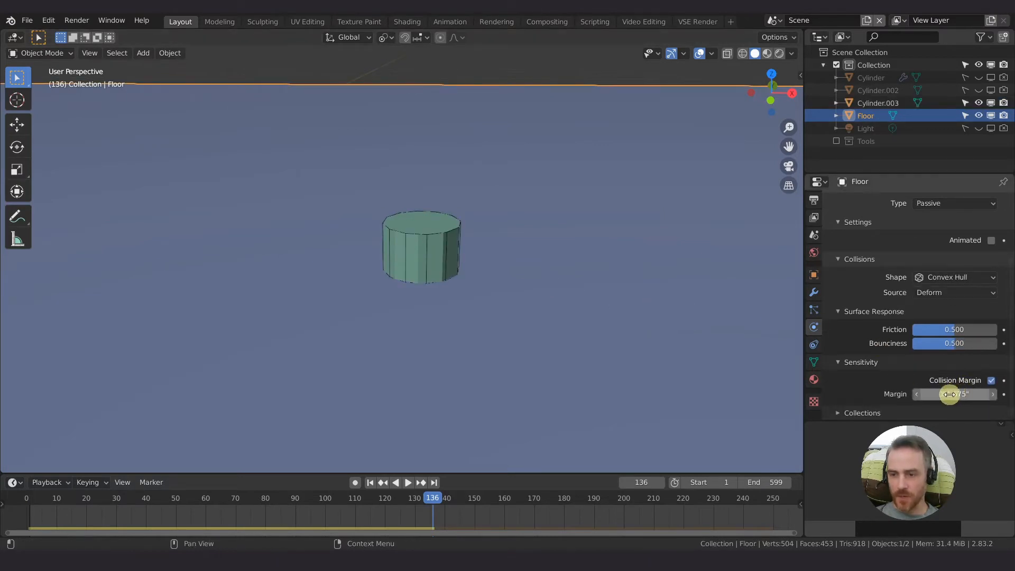
Lower the floor's collision margin to 0.050 inches and replay the landing.
click(954, 393)
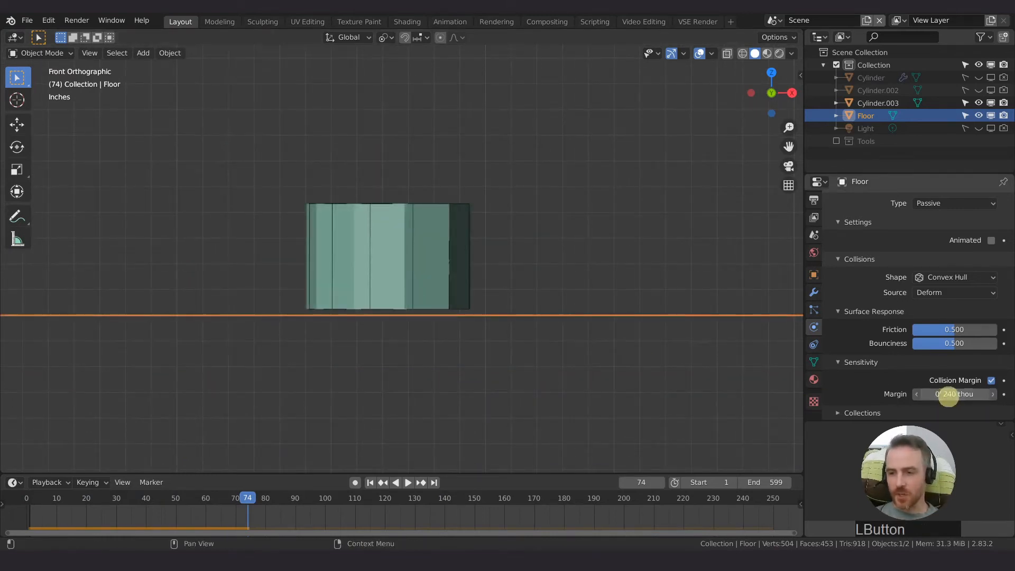
double_click(954, 393)
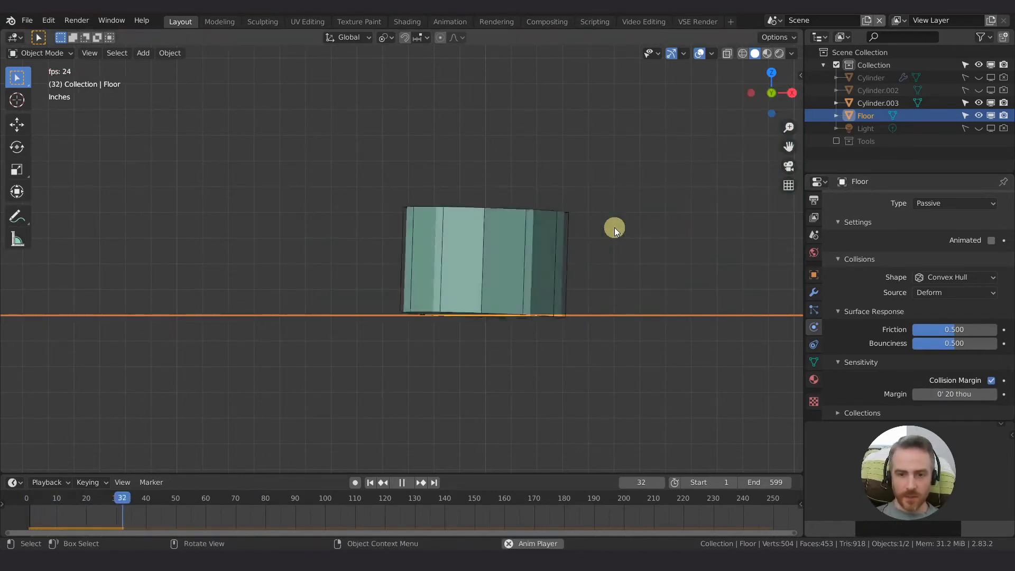
key(space)
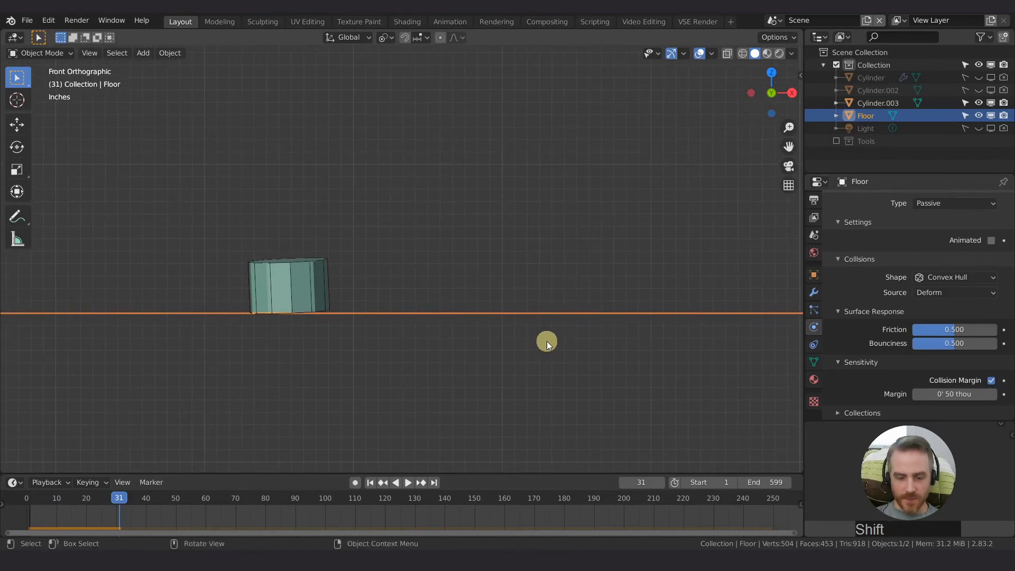
Scrub through the landing frames to watch the cylinder tip and settle flat.
click(406, 482)
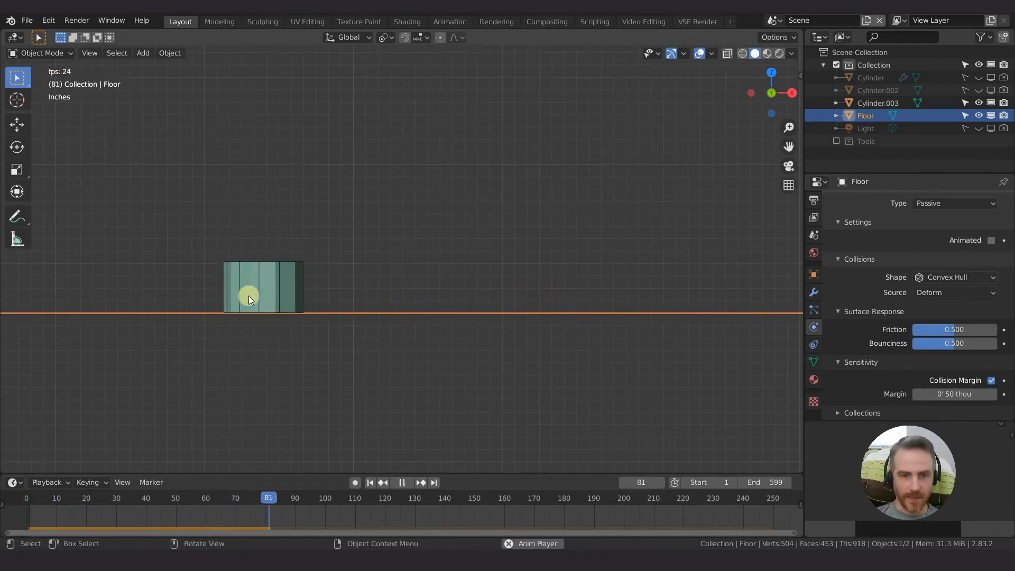
key(space)
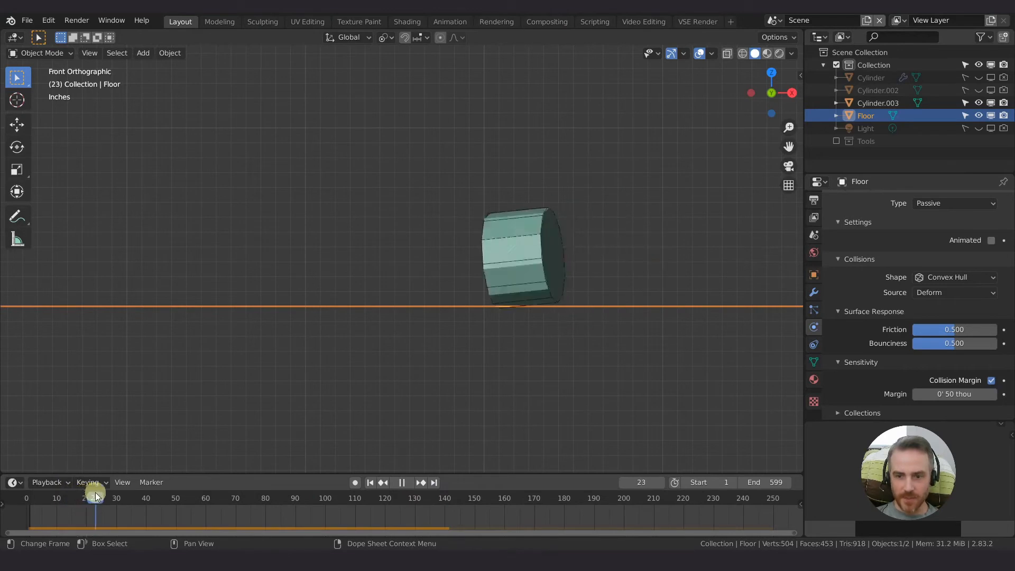
click(57, 498)
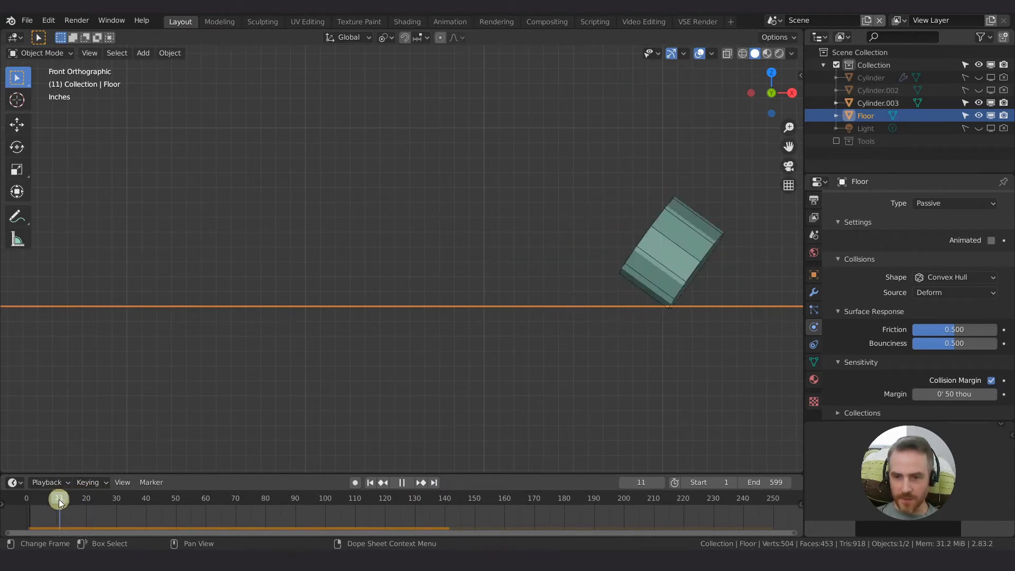
click(57, 497)
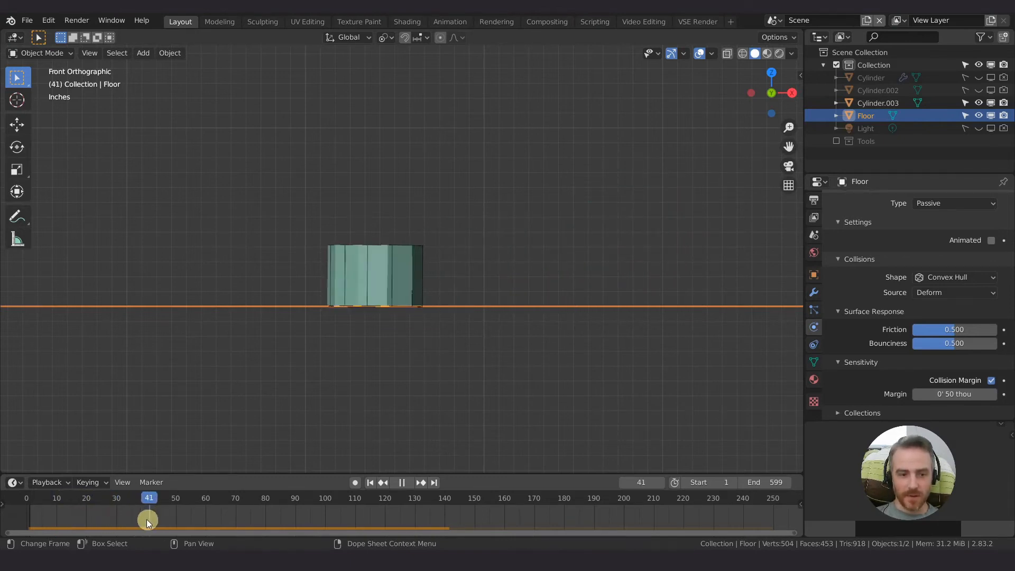
key(space)
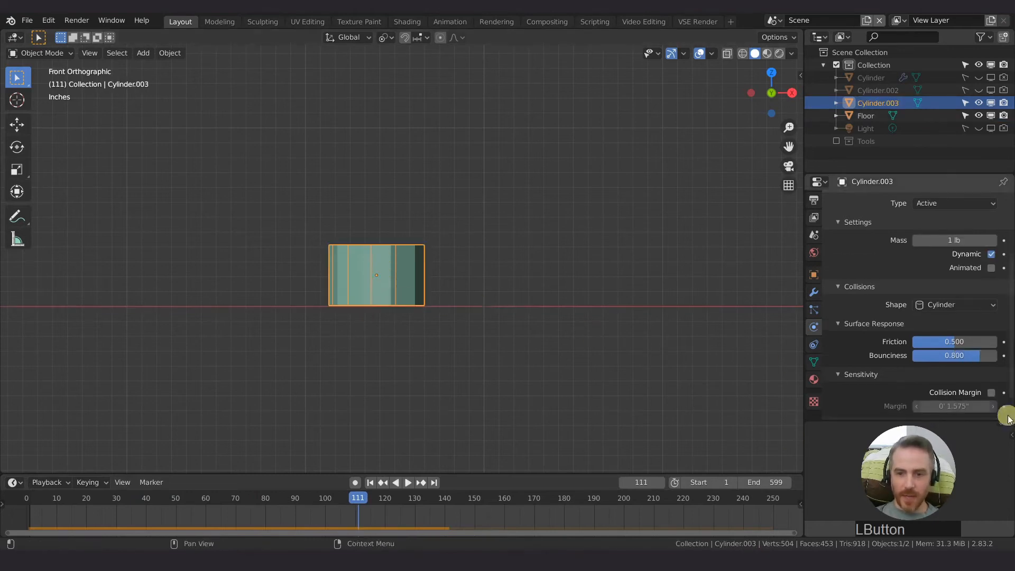
mouse_move(364, 341)
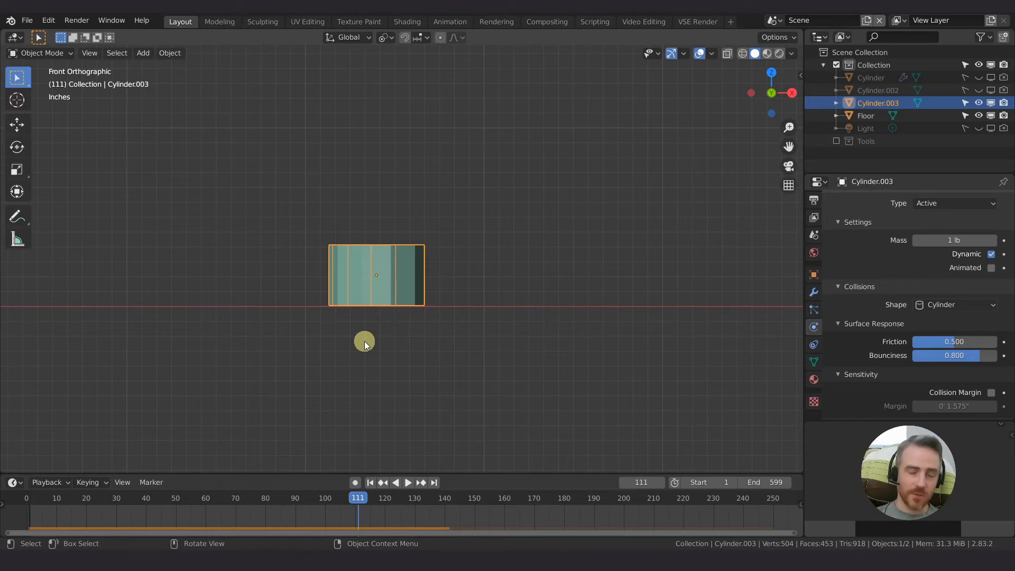
mouse_move(473, 306)
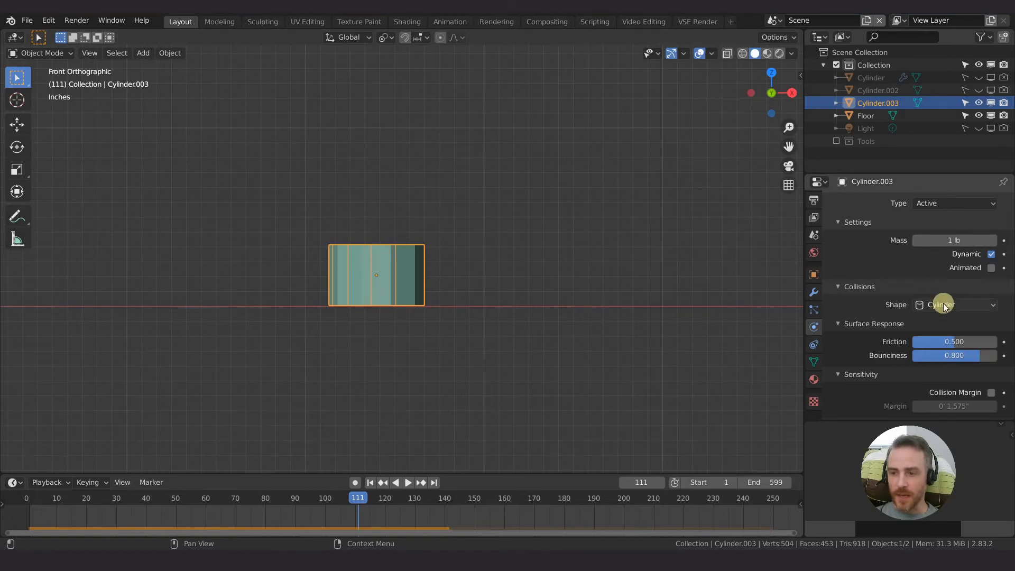
Disable the floor's collision margin and replay the landing in front view.
click(865, 115)
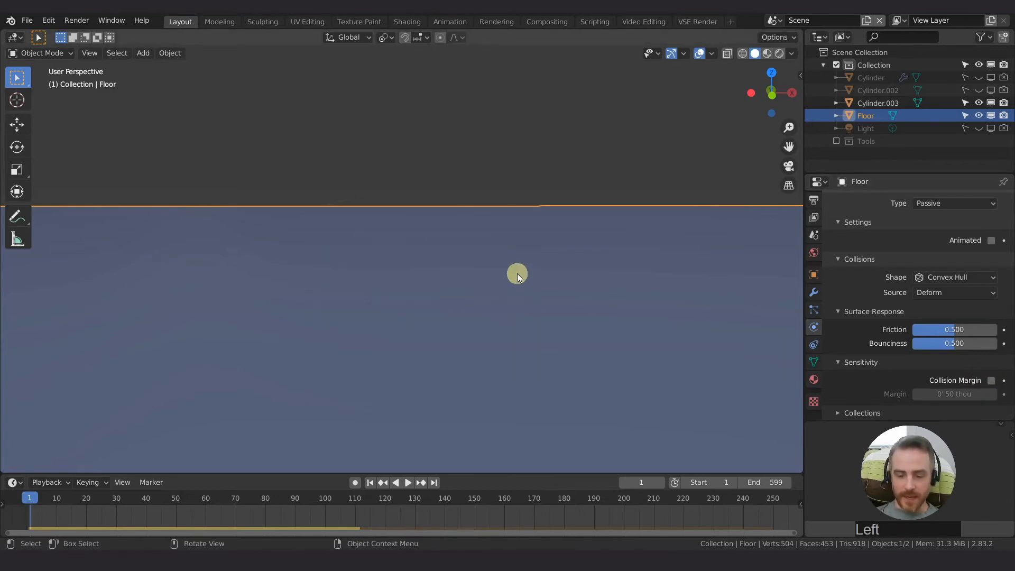
key(space)
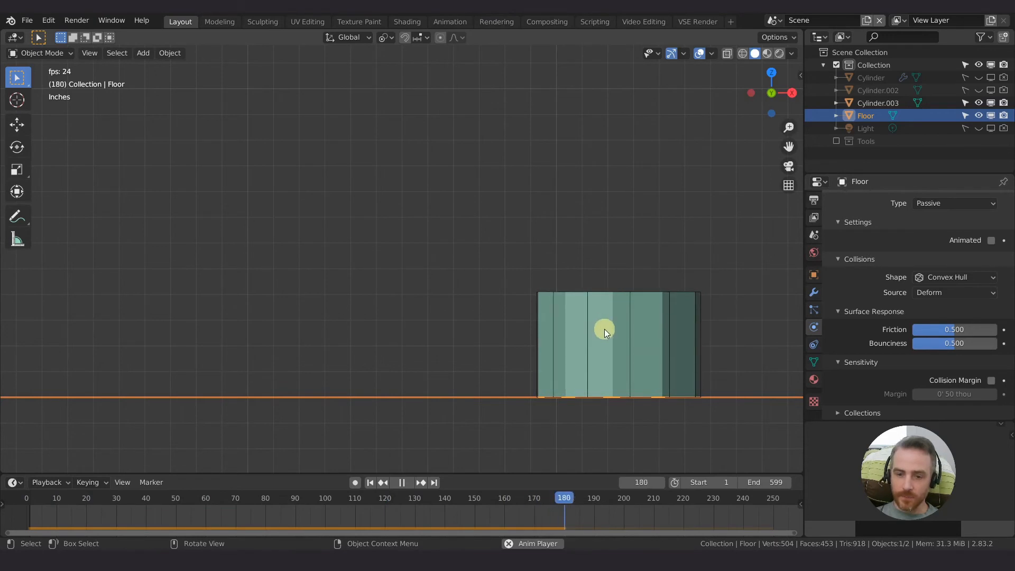
key(space)
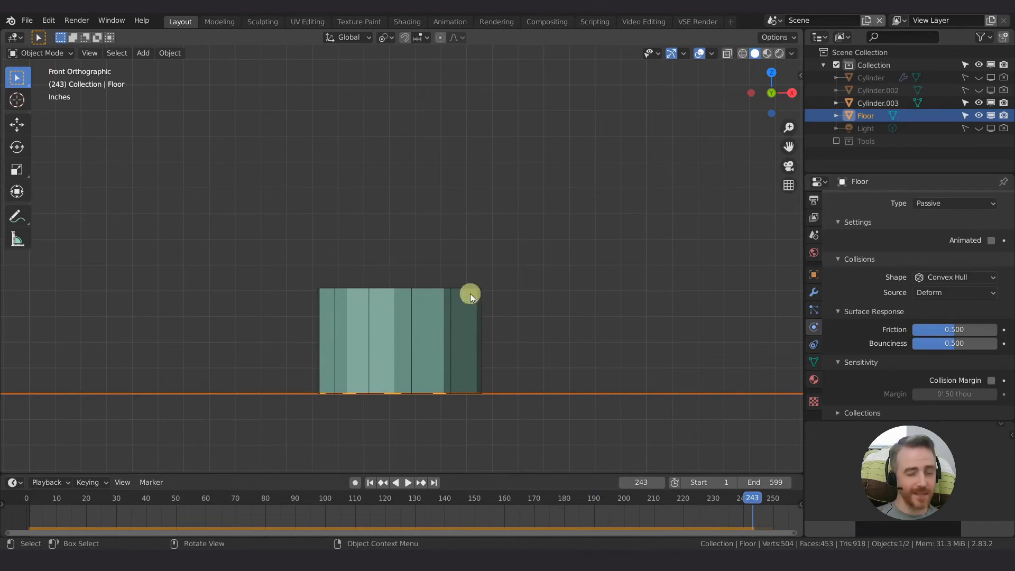
mouse_move(555, 342)
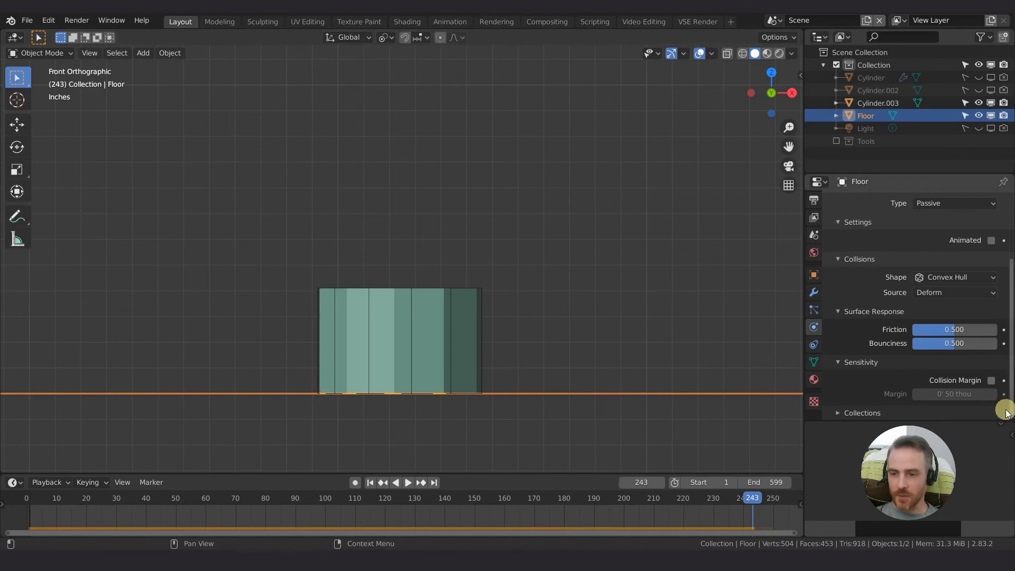
Re-enable the floor's 50-thou collision margin, replay, and begin dragging the margin higher.
click(989, 380)
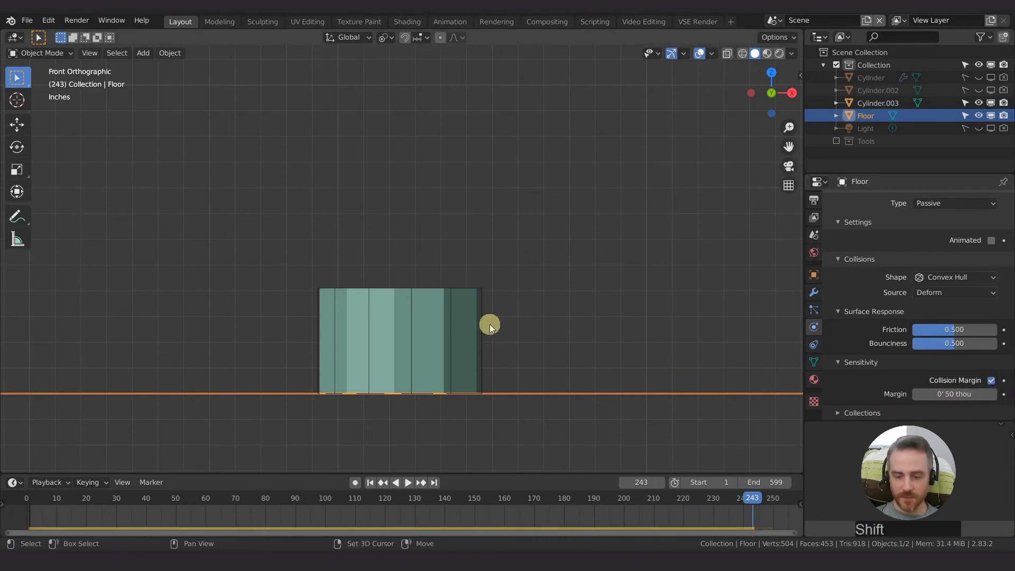
click(407, 481)
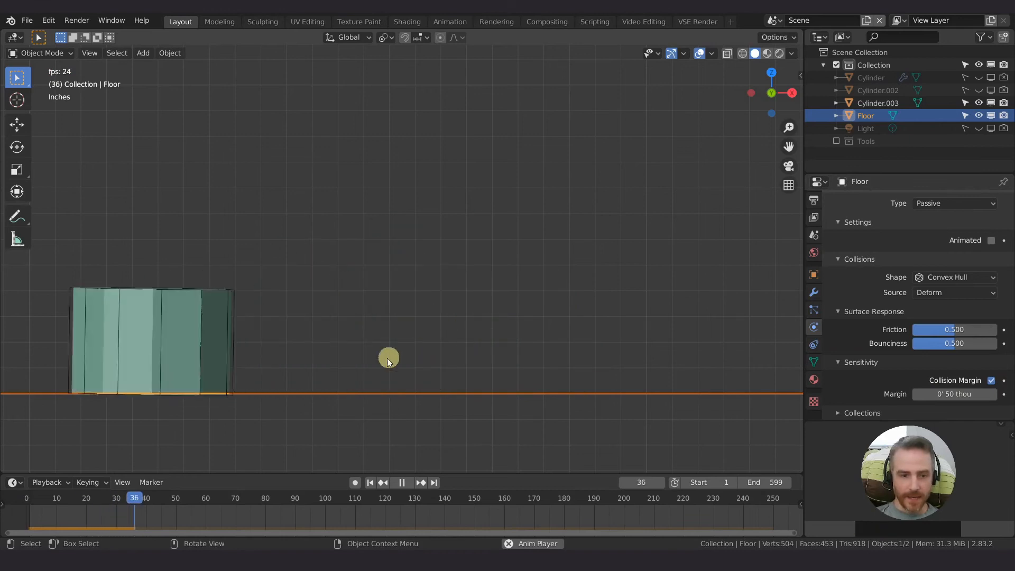
click(401, 482)
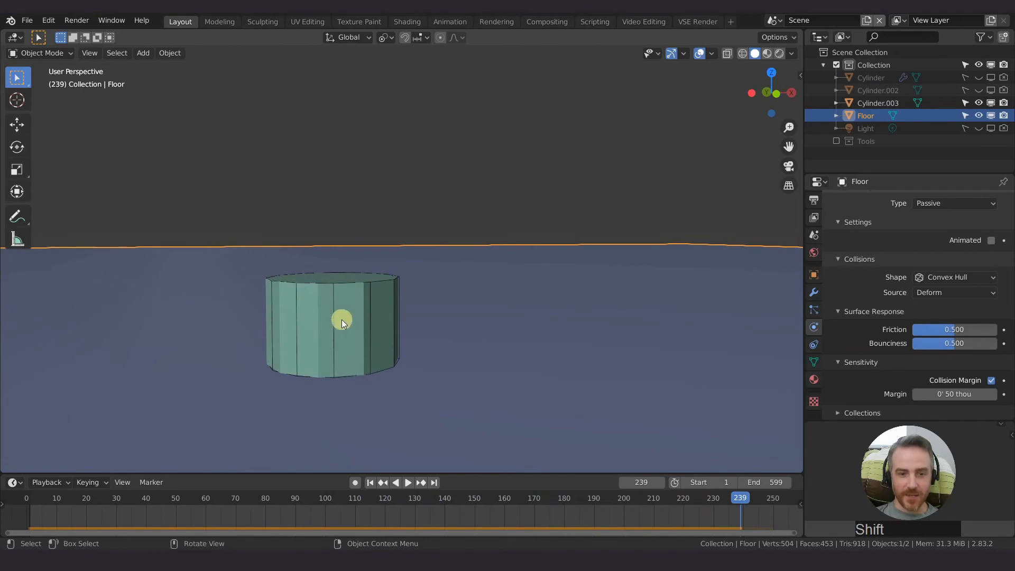
click(952, 393)
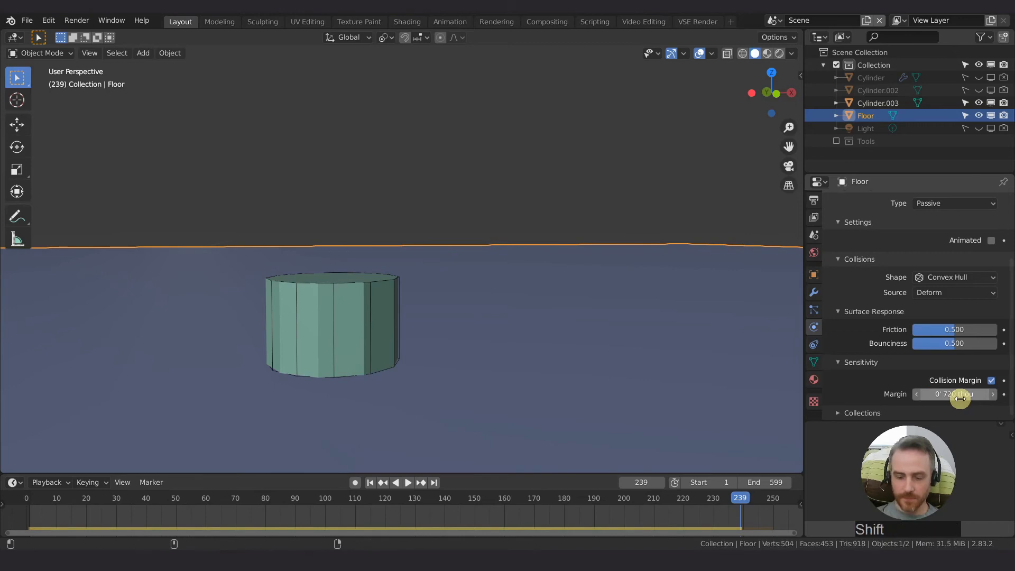
Enter .1in as the floor's collision margin and replay the settling in front view.
key(space)
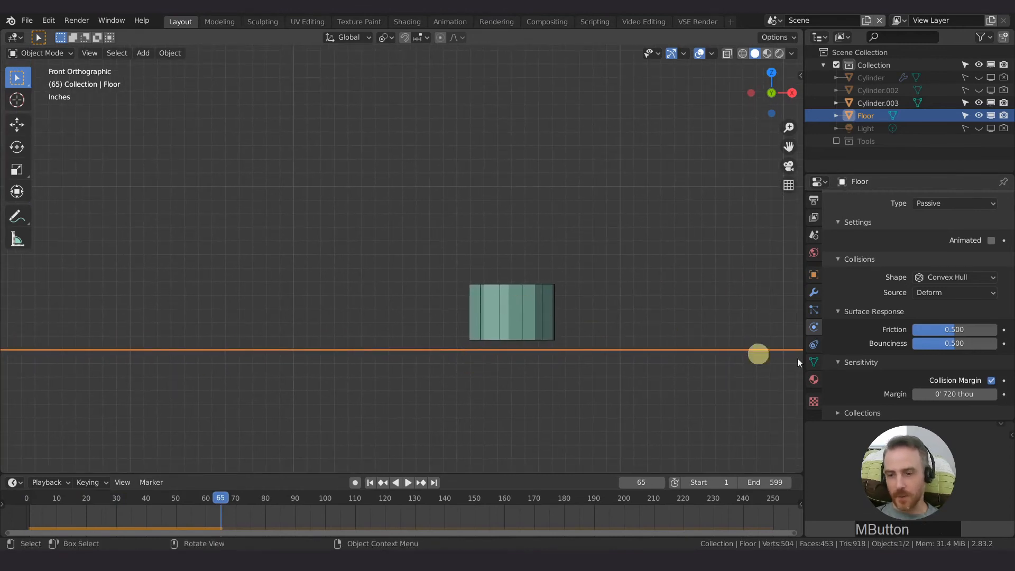
double_click(953, 394)
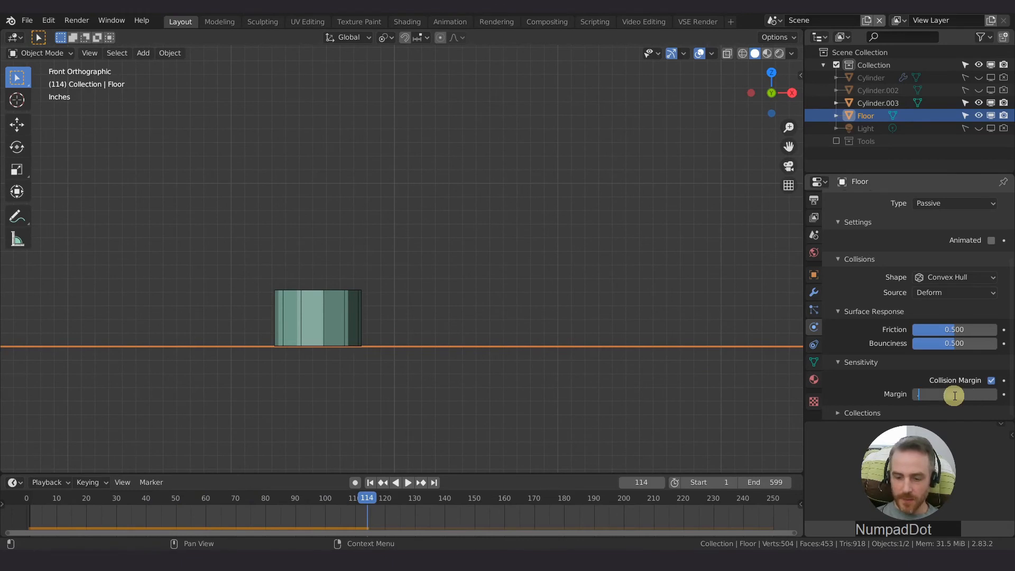
text(.1in)
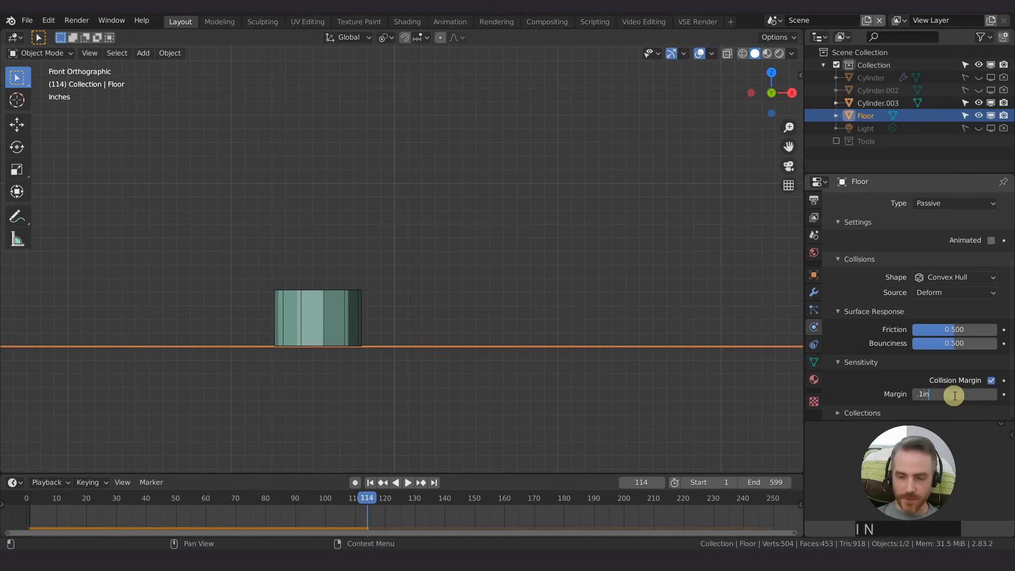
key(space)
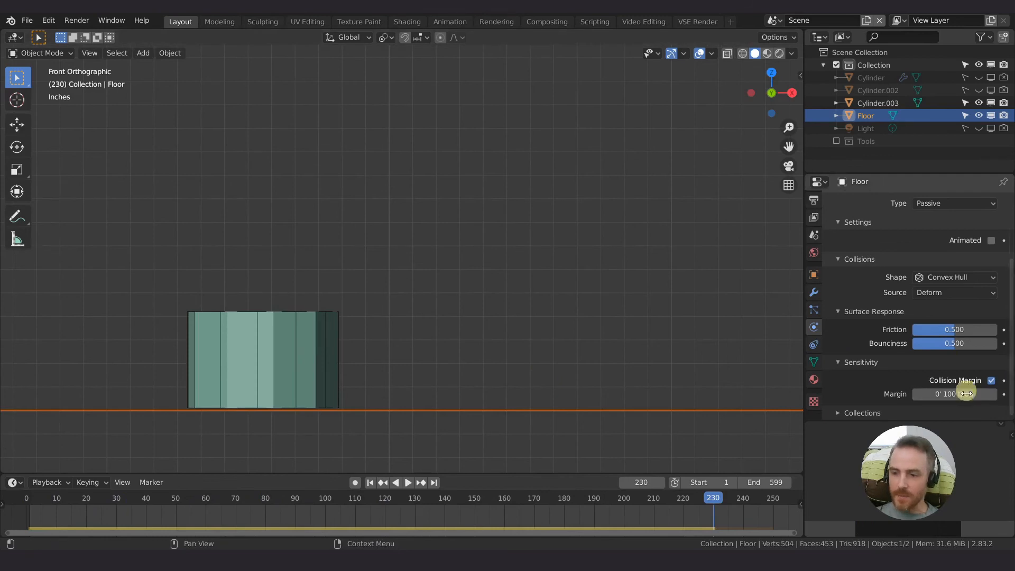
Replay the landing with the 0.1 inch floor margin, then begin raising the margin value.
click(953, 393)
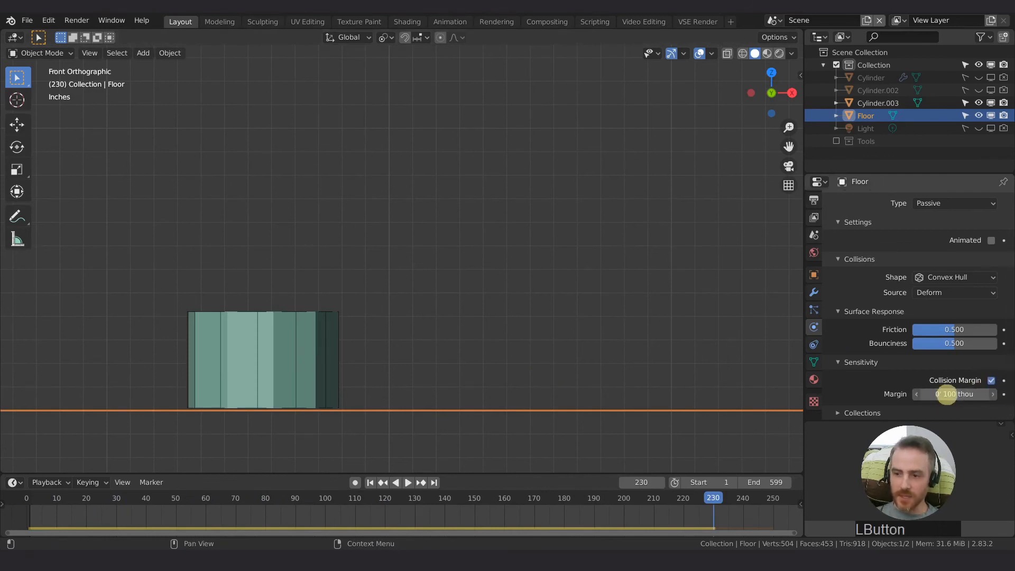
key(space)
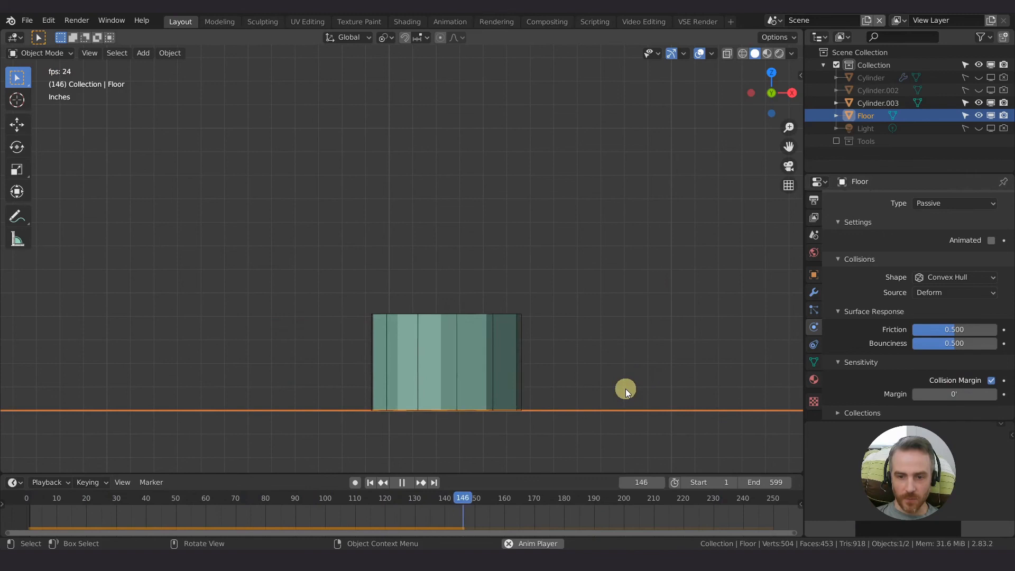
click(954, 393)
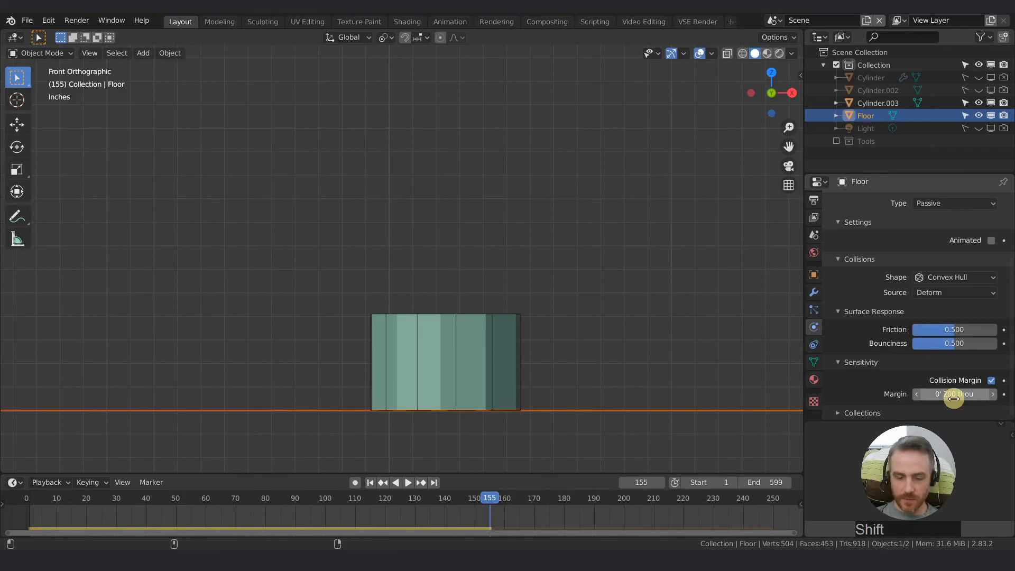
Switch the floor's Collision Margin off and replay until the cylinder rests flat.
click(407, 482)
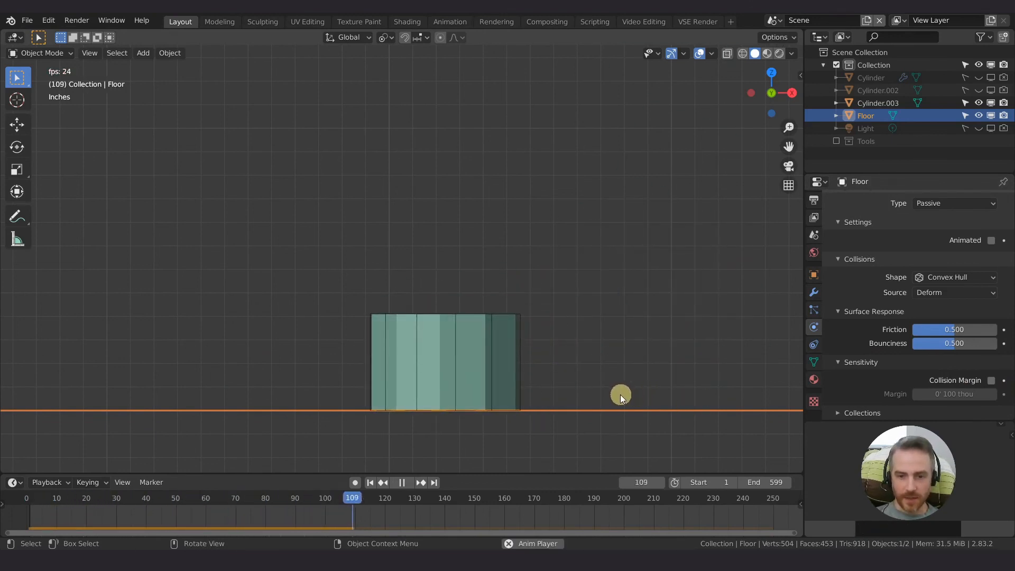
key(space)
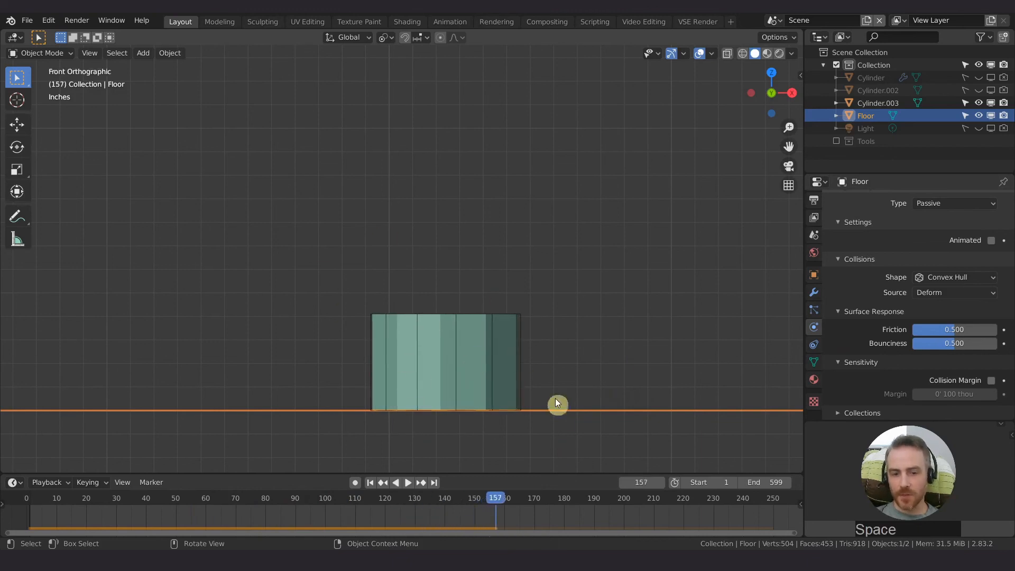